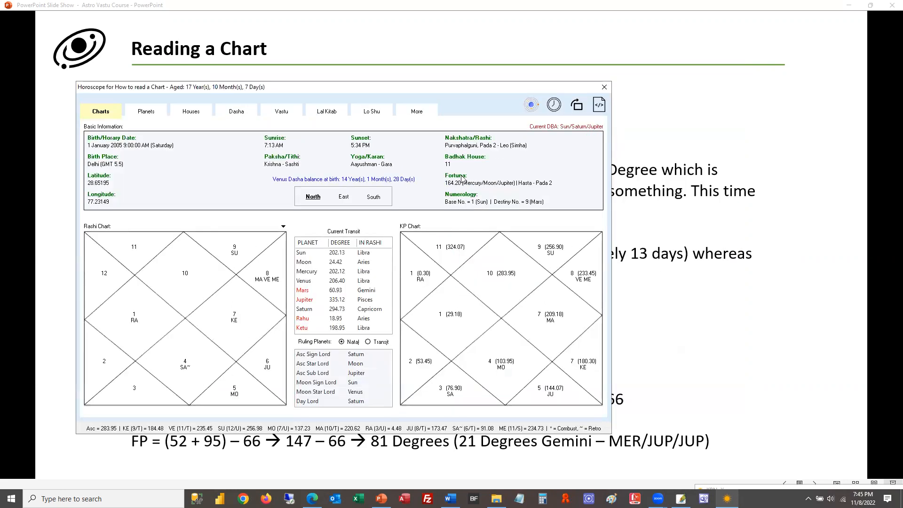
mouse_move(530, 184)
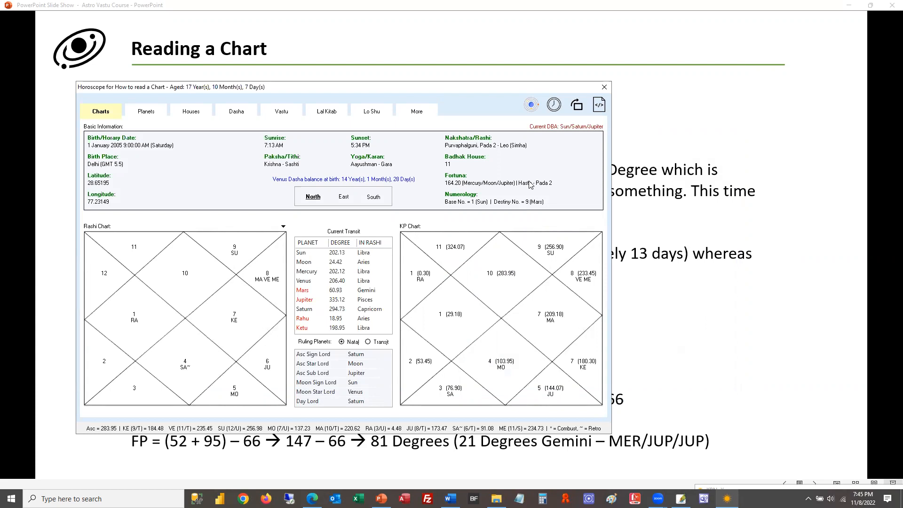
mouse_move(527, 140)
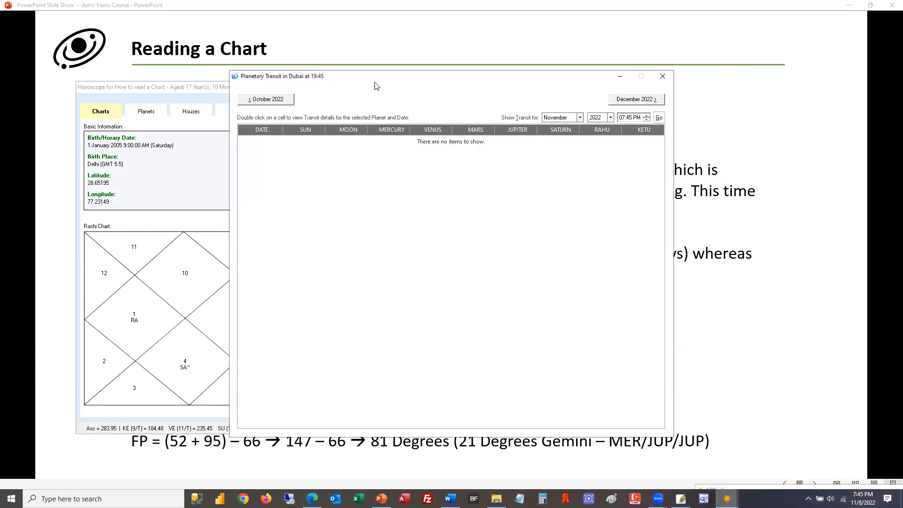
Step: Load November 2022 daily transits, then page to December, back to November, and to December again
click(662, 118)
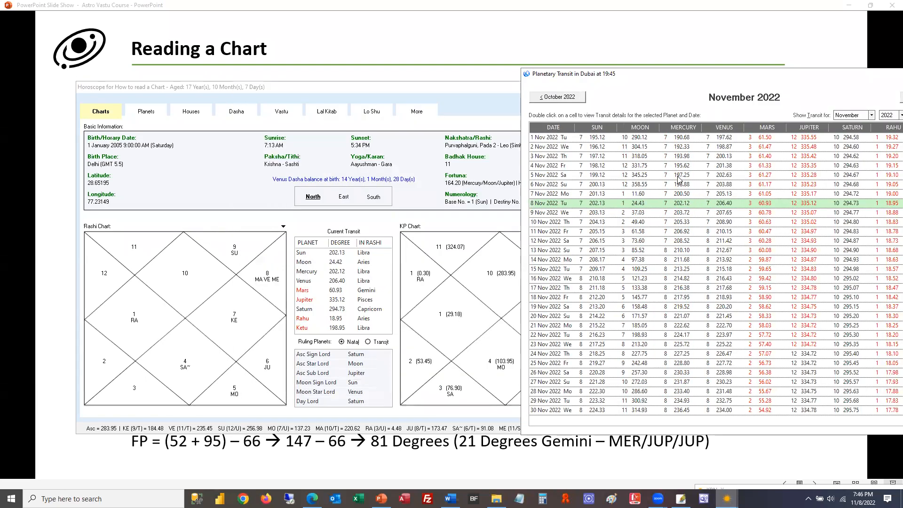
mouse_move(683, 184)
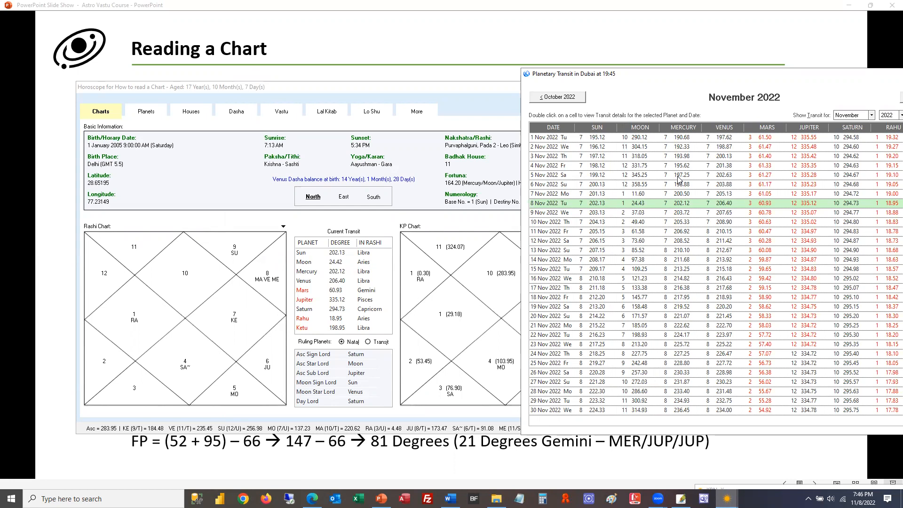
mouse_move(642, 78)
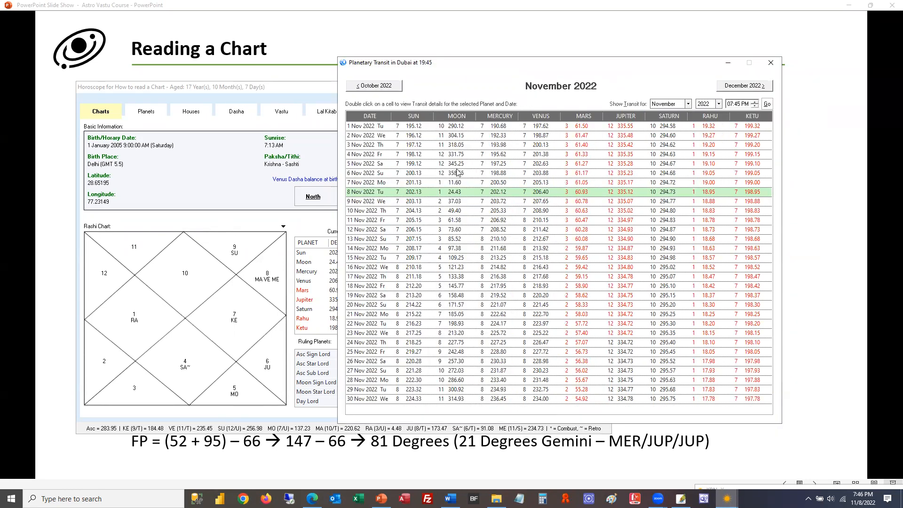
mouse_move(453, 179)
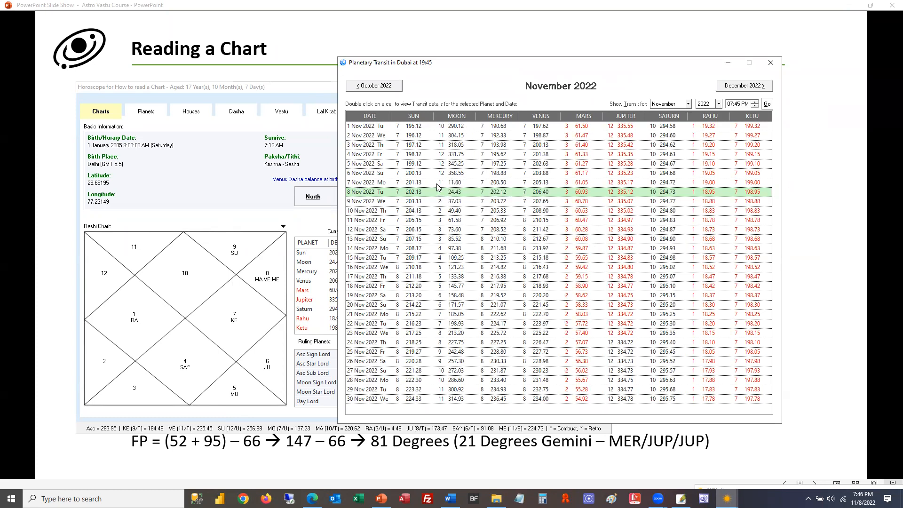
mouse_move(401, 182)
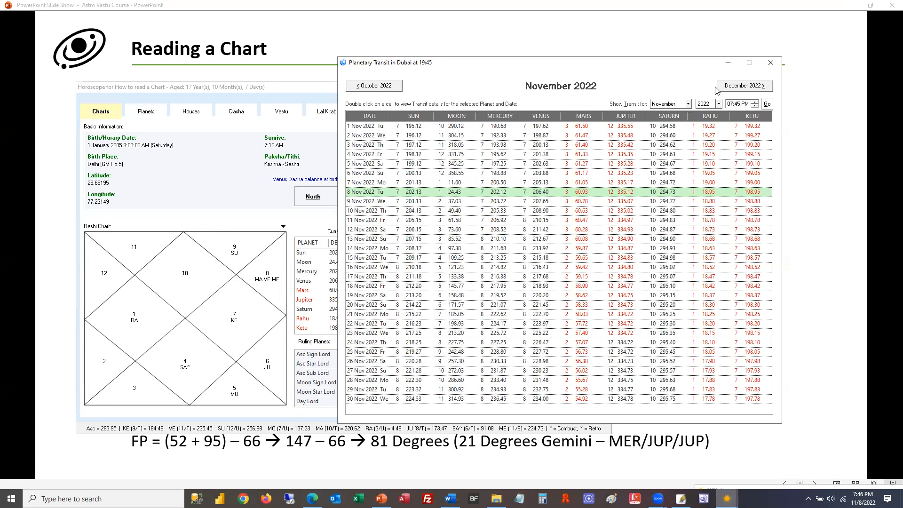
click(743, 86)
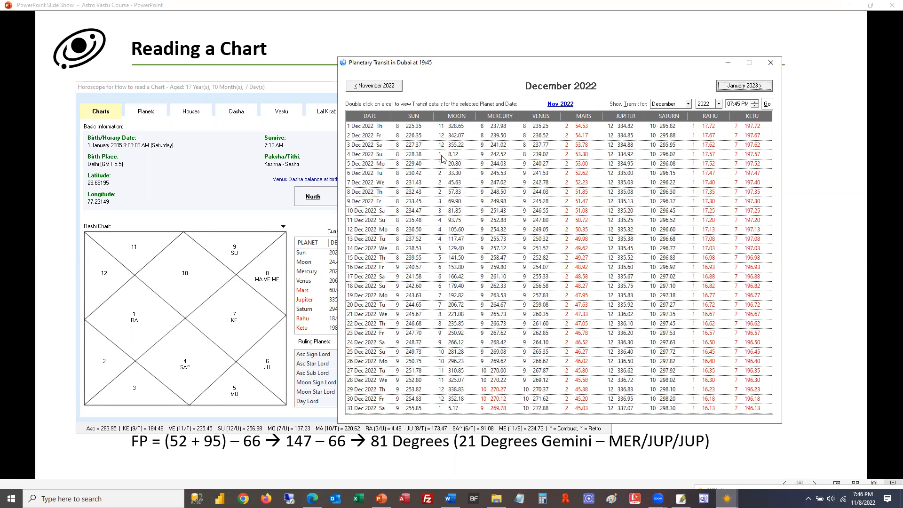
mouse_move(440, 157)
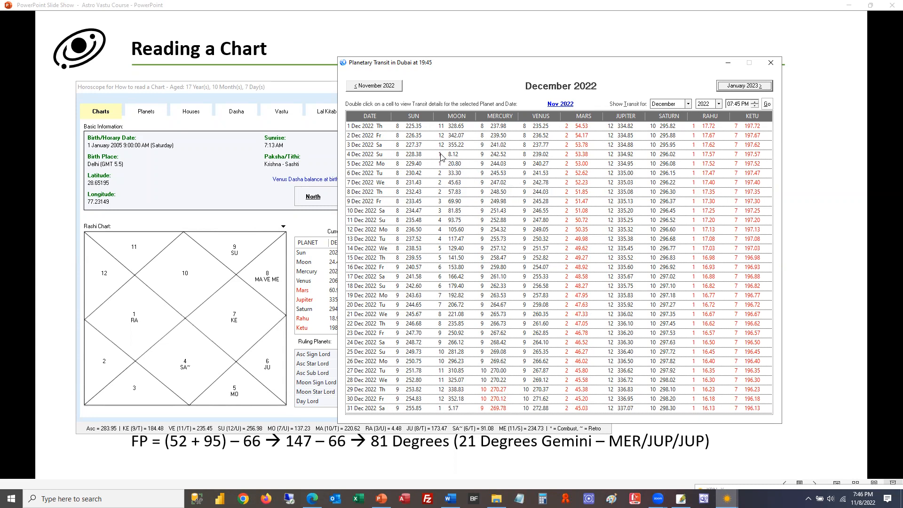
mouse_move(450, 127)
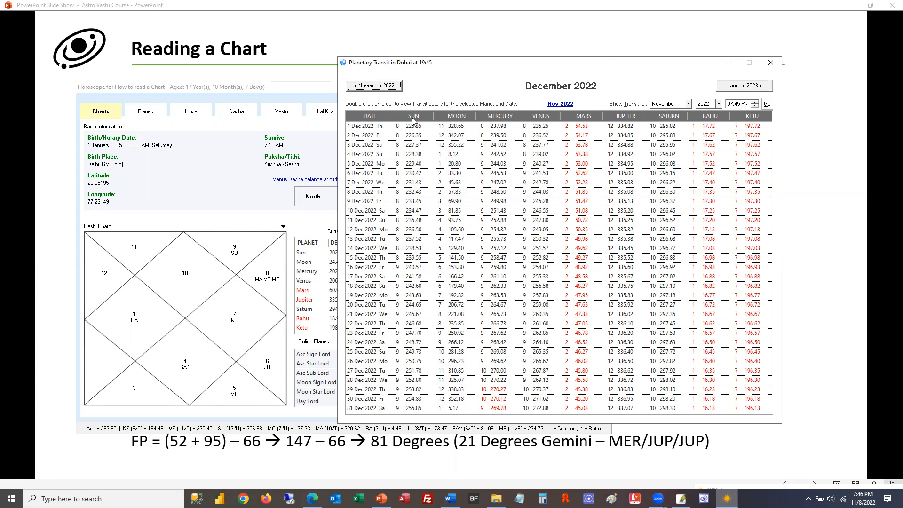
click(373, 85)
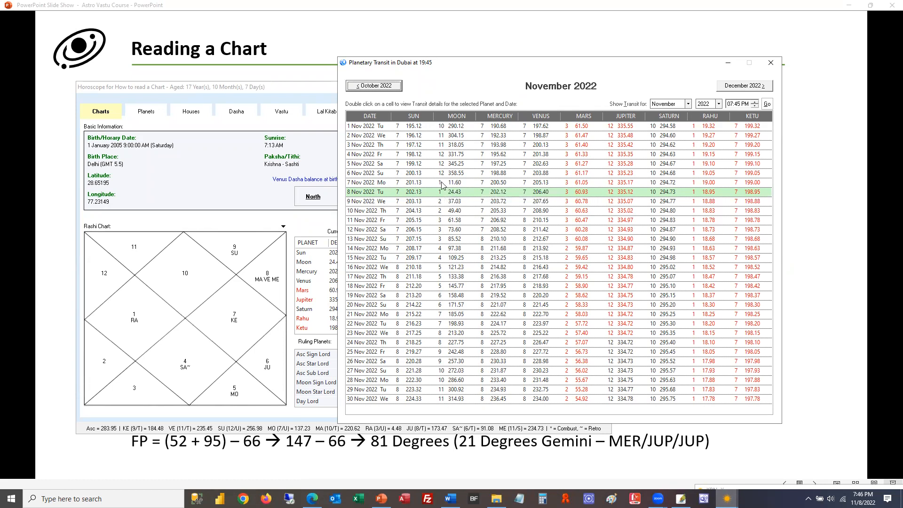
mouse_move(442, 185)
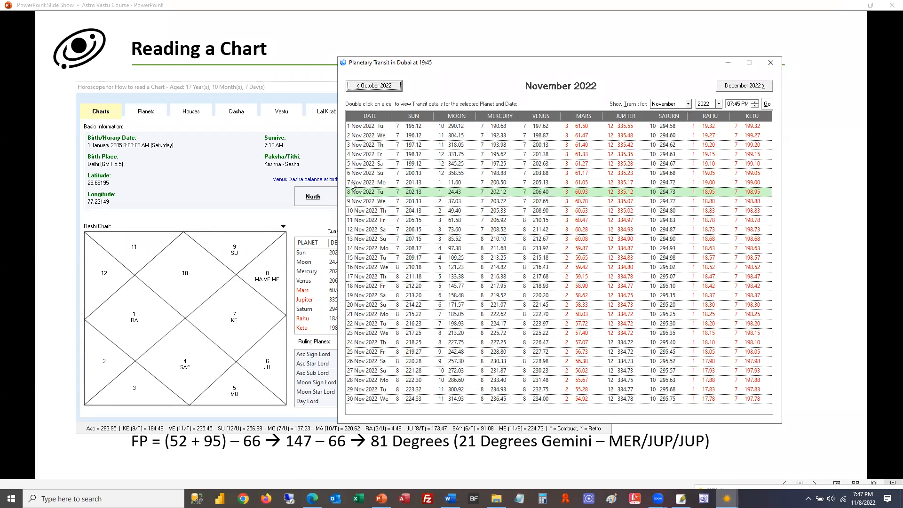
mouse_move(356, 186)
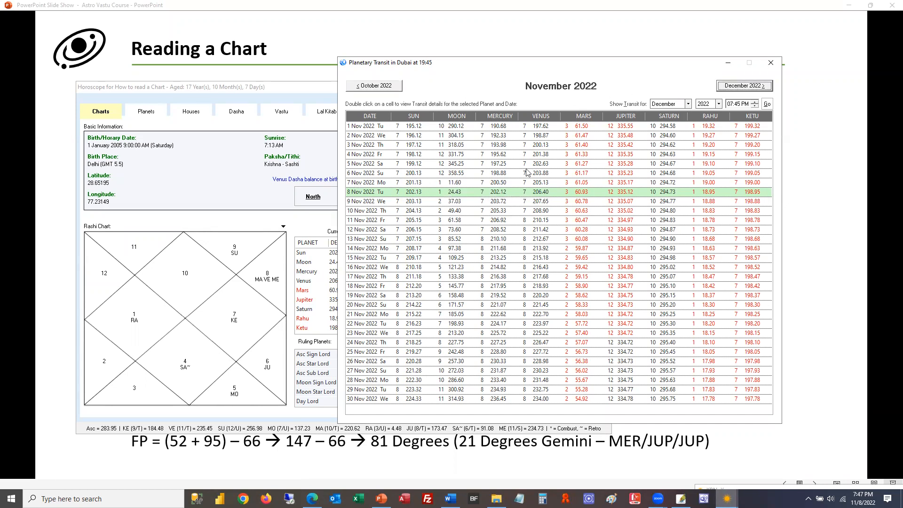
click(743, 85)
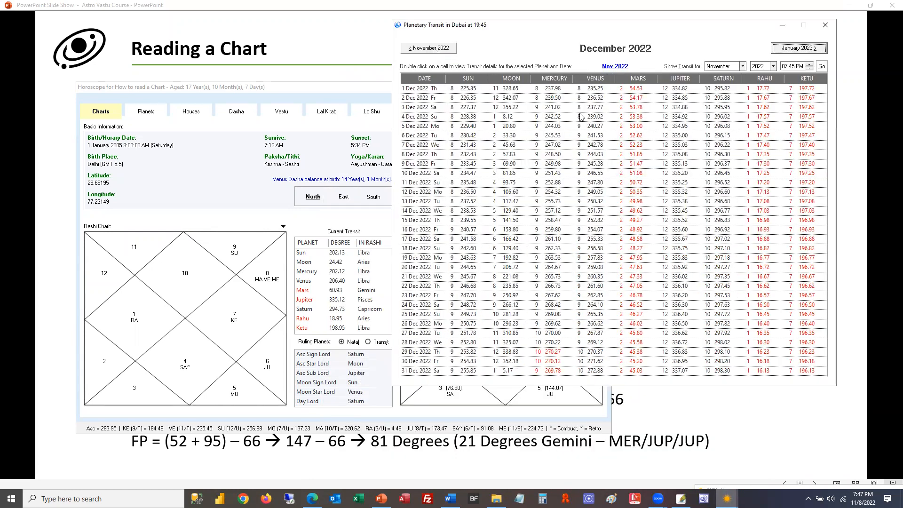
Step: Page the transit table back to the November 2022 daily positions
click(427, 48)
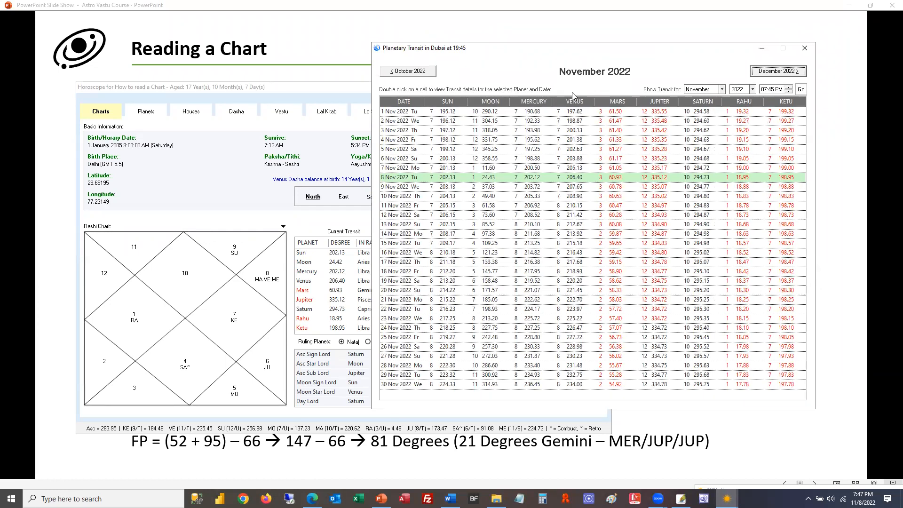
mouse_move(492, 197)
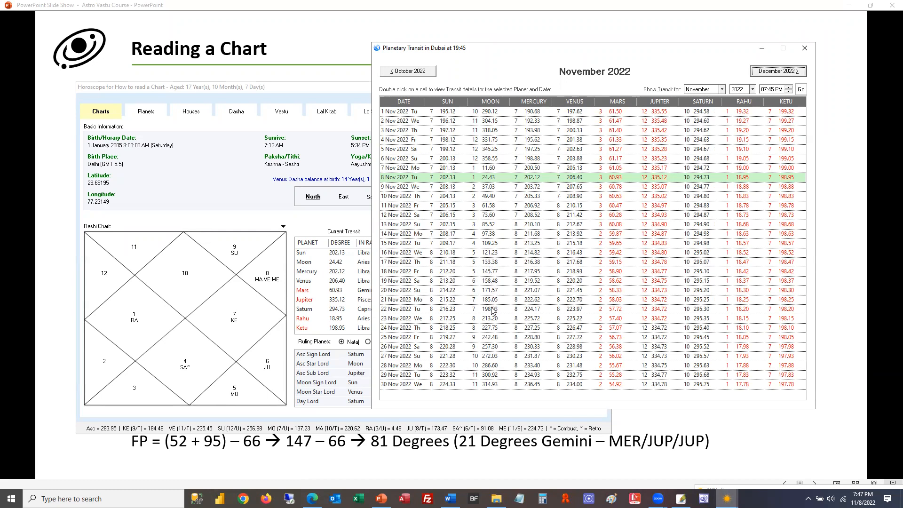
mouse_move(382, 298)
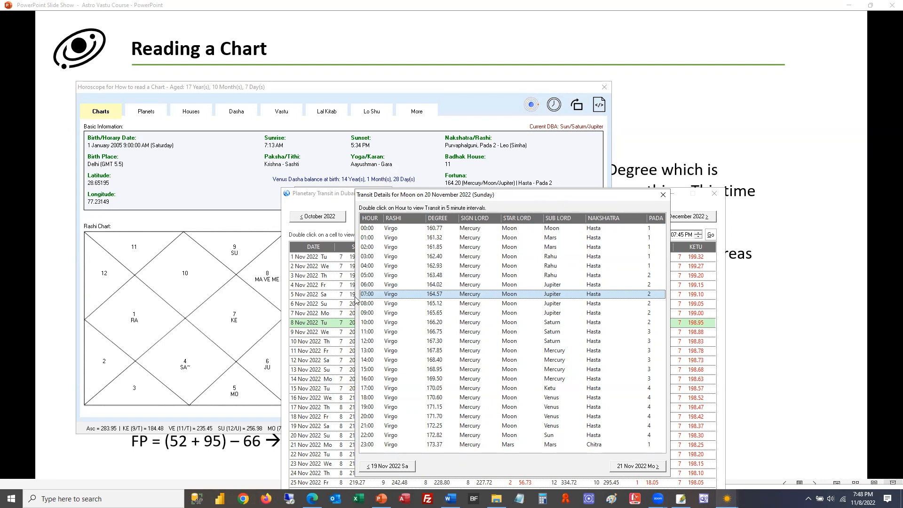
mouse_move(440, 196)
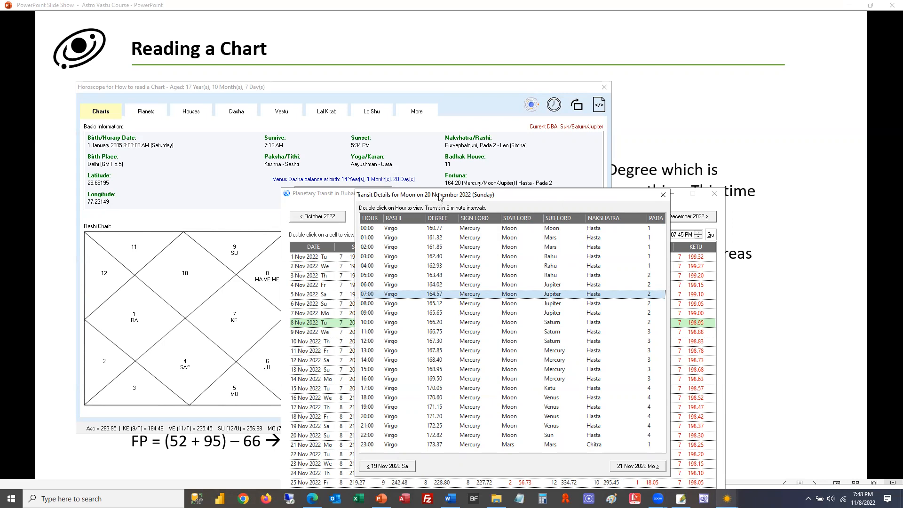
mouse_move(359, 305)
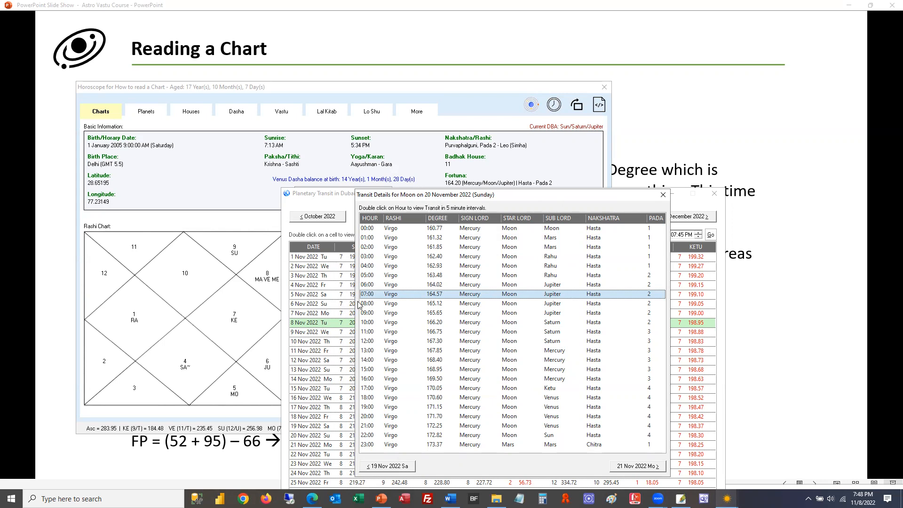
mouse_move(578, 301)
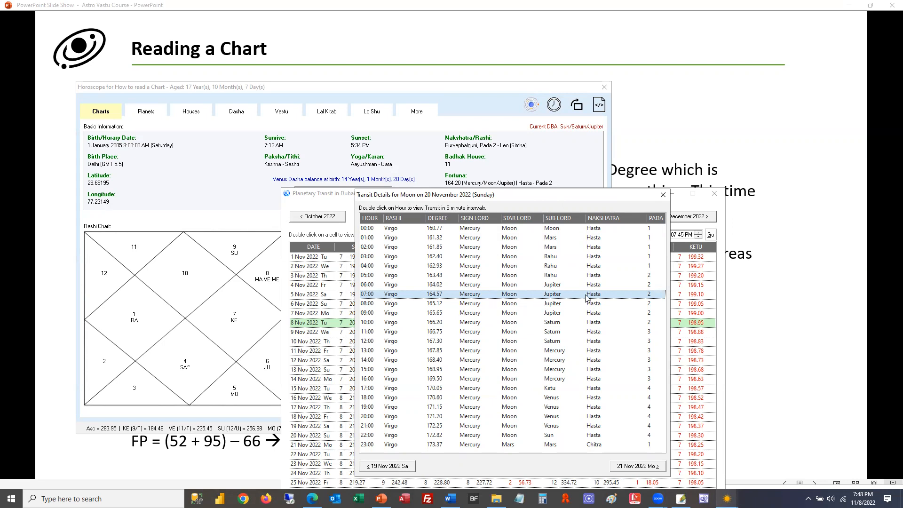
mouse_move(363, 299)
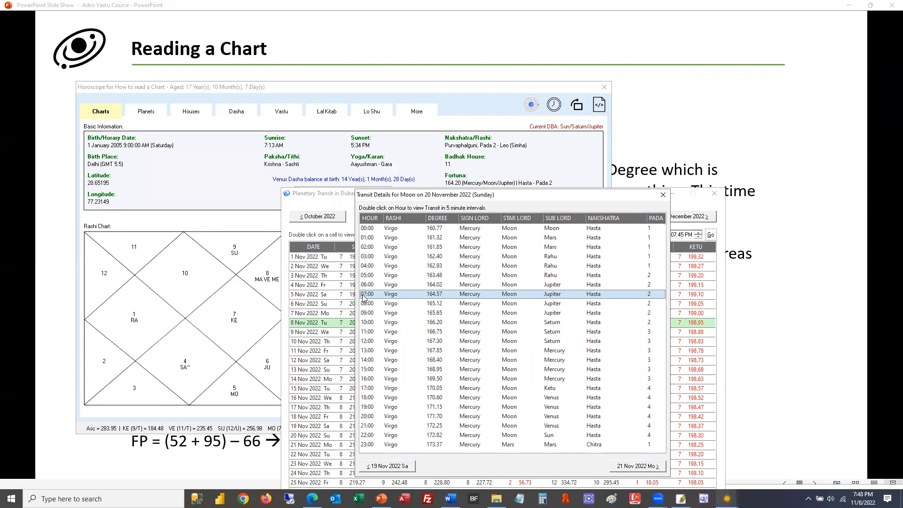
mouse_move(409, 252)
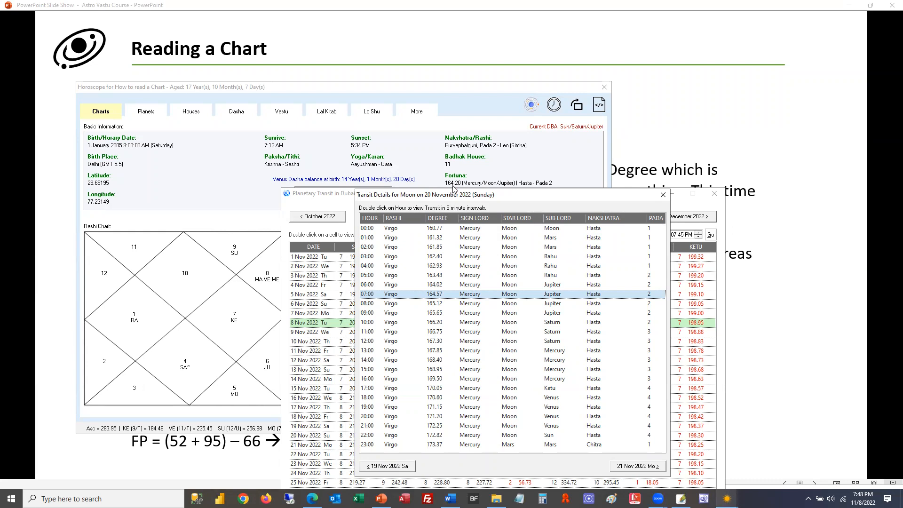
mouse_move(455, 291)
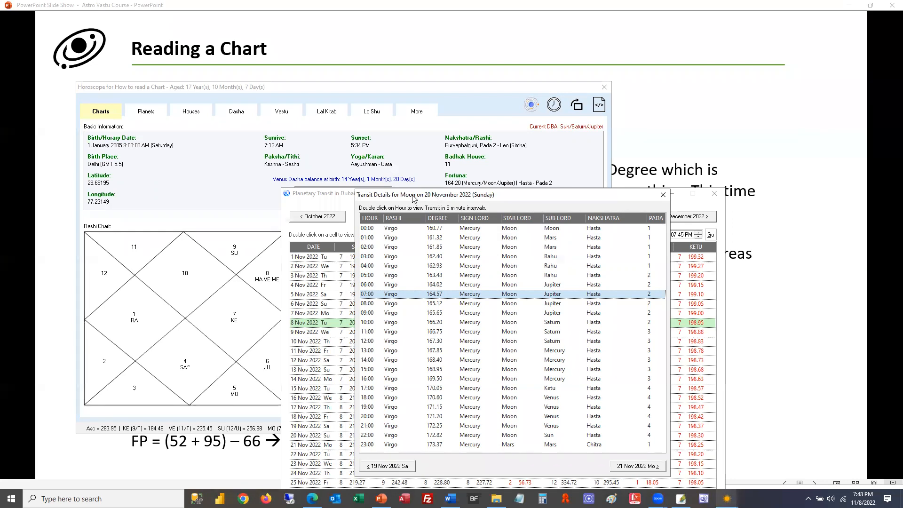
mouse_move(442, 322)
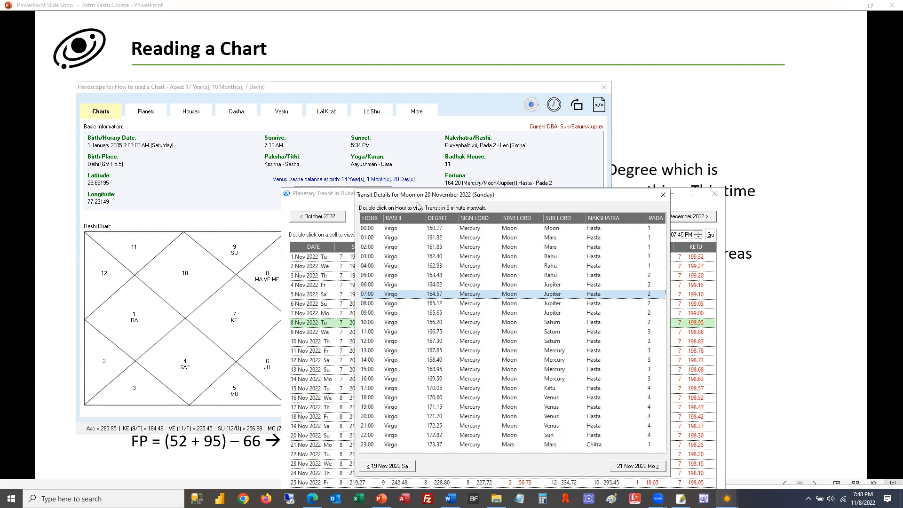
mouse_move(420, 200)
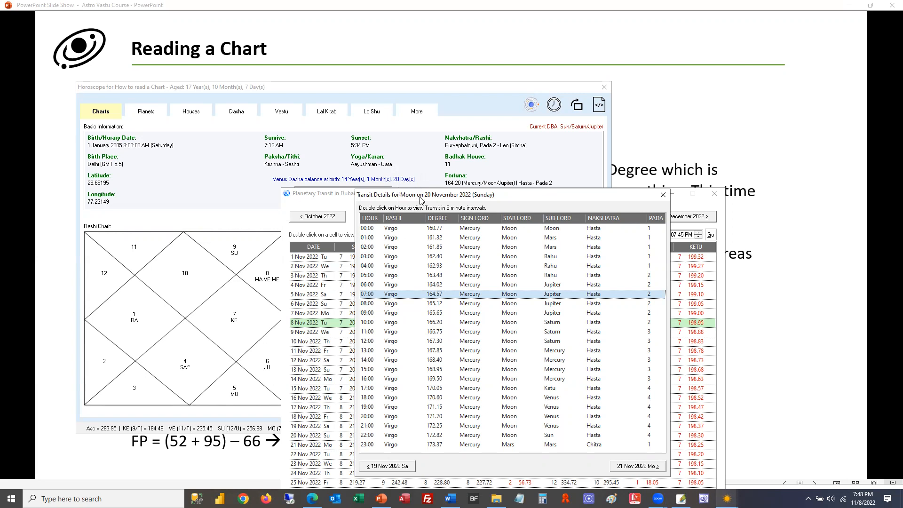
mouse_move(433, 298)
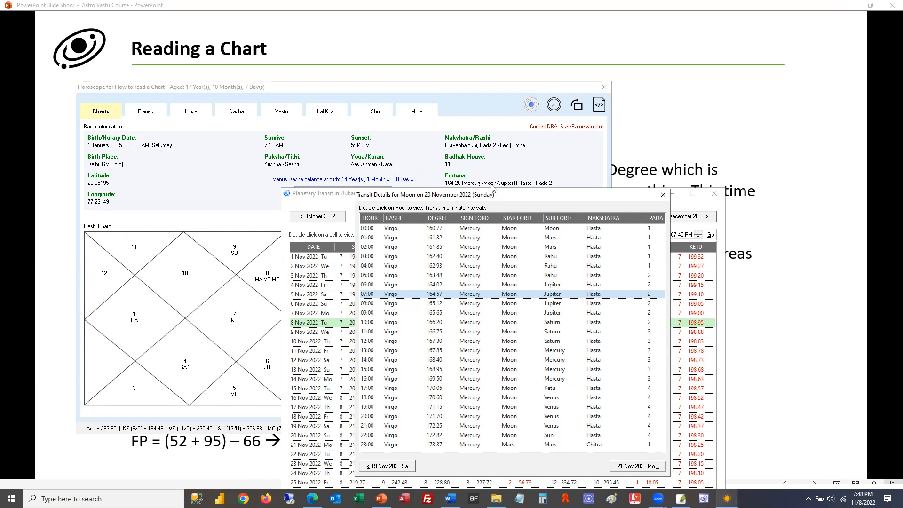
mouse_move(513, 296)
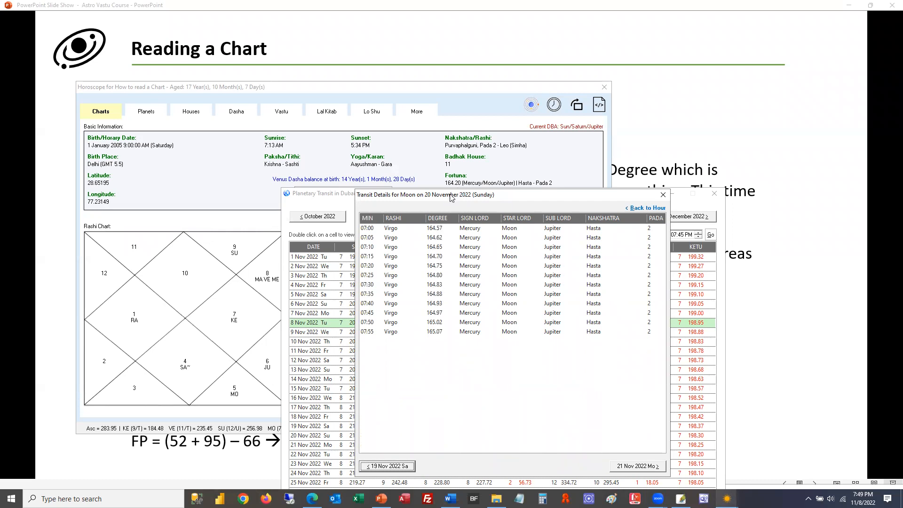
Step: Check the 06:00 hour's 5-minute Moon rows for 164.20 at 06:20, then close the details
click(648, 207)
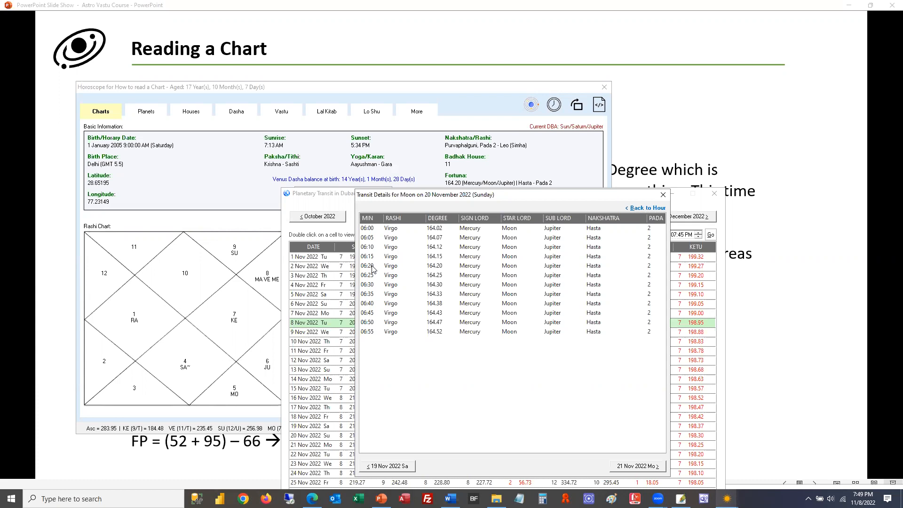
mouse_move(654, 194)
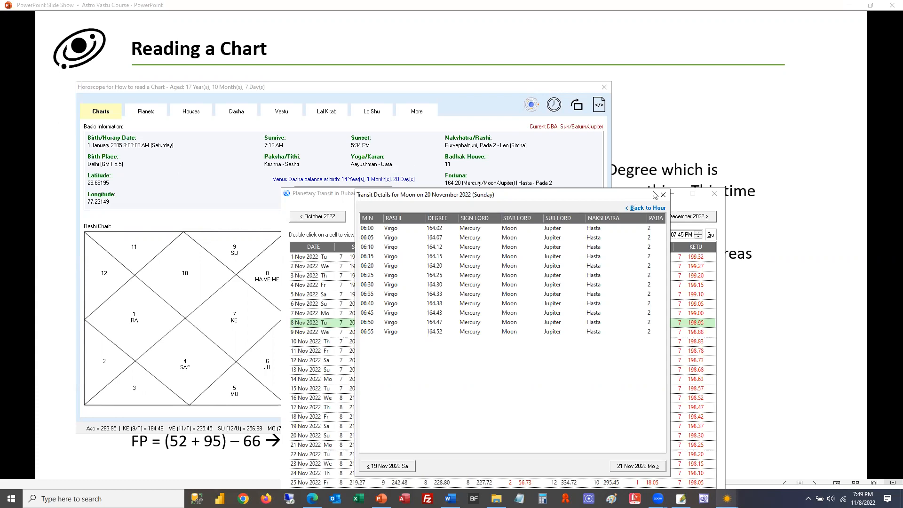
click(647, 208)
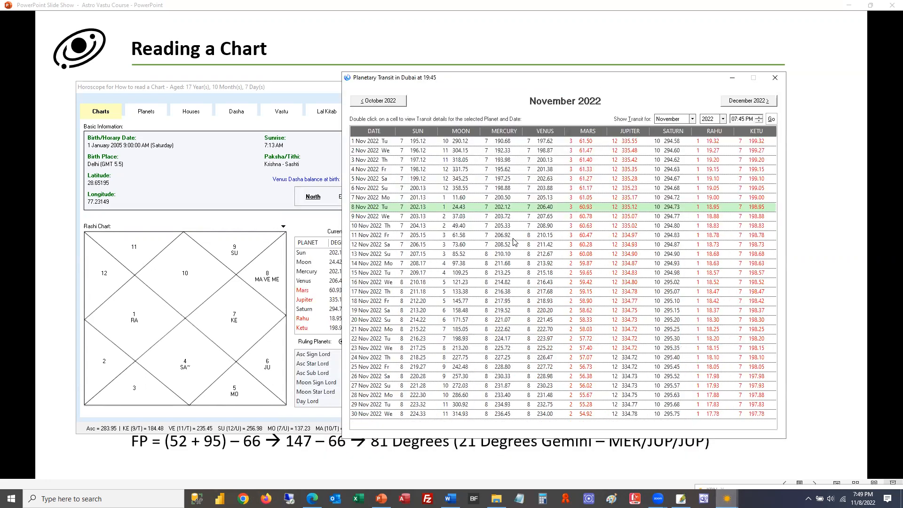
mouse_move(501, 253)
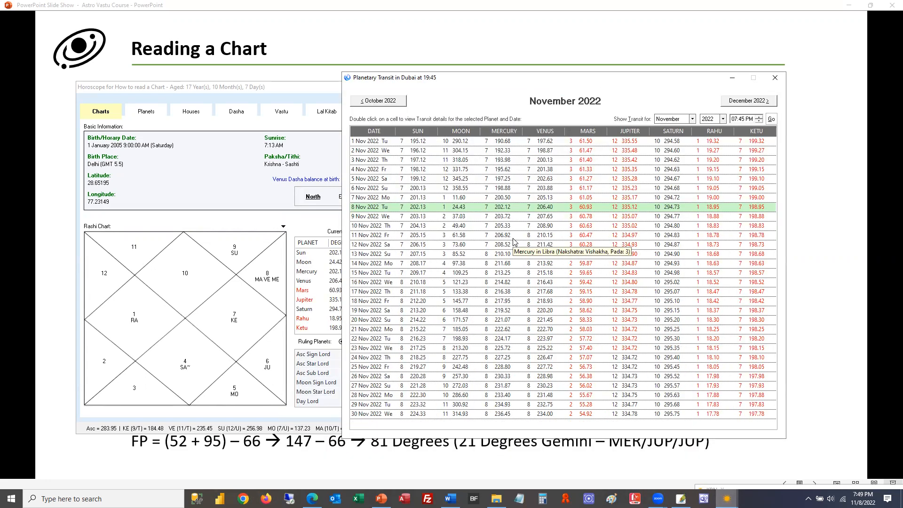
mouse_move(532, 79)
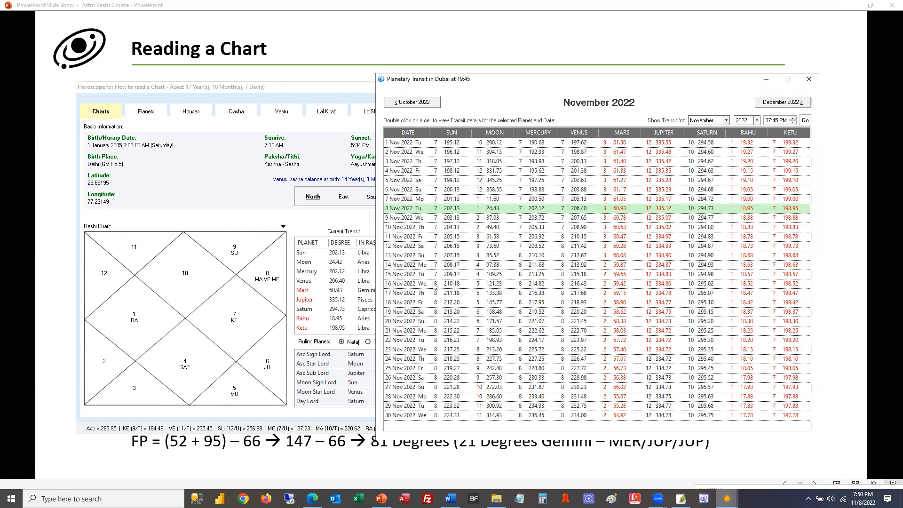
mouse_move(398, 289)
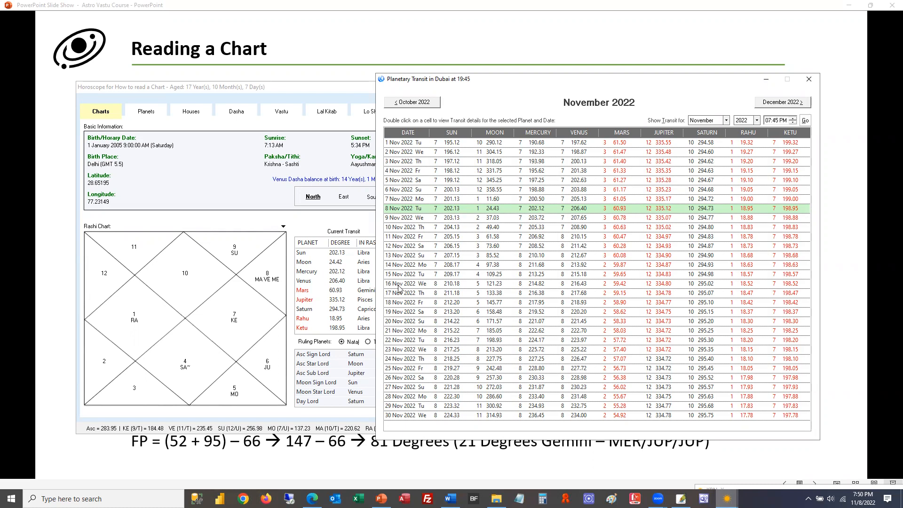
mouse_move(443, 290)
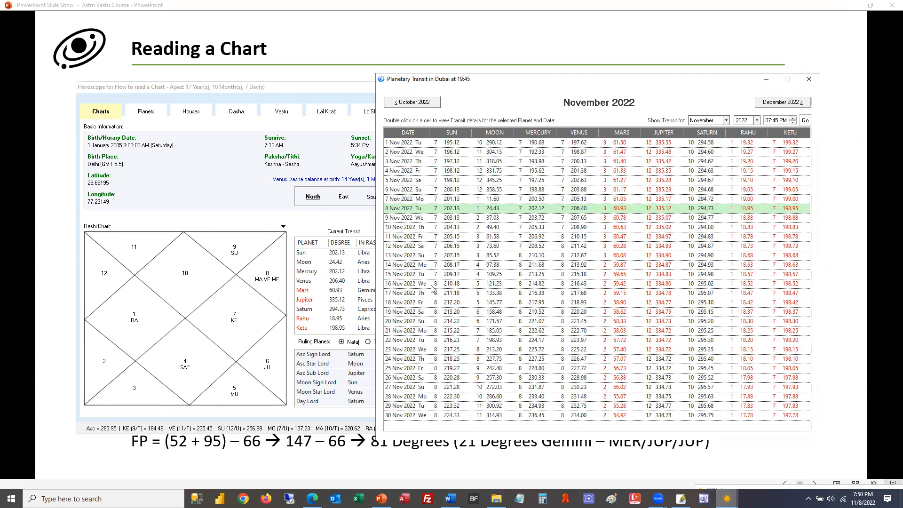
click(707, 119)
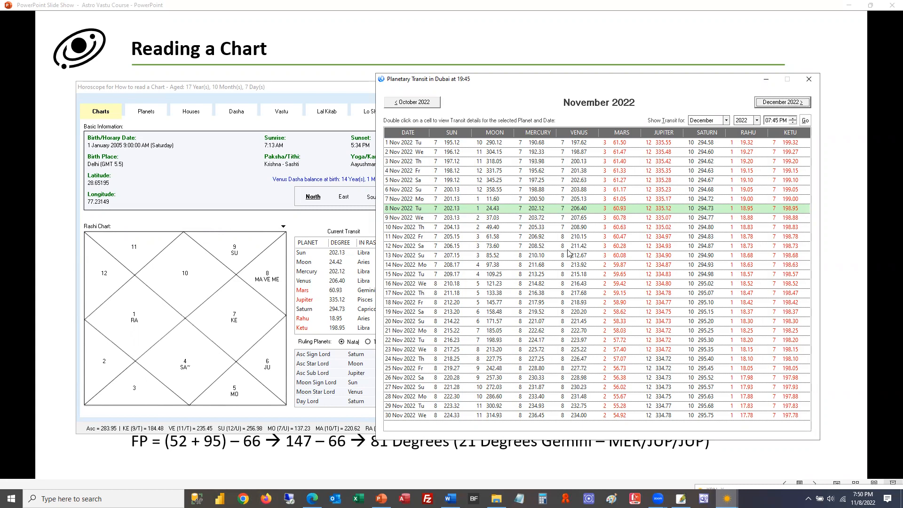
click(781, 101)
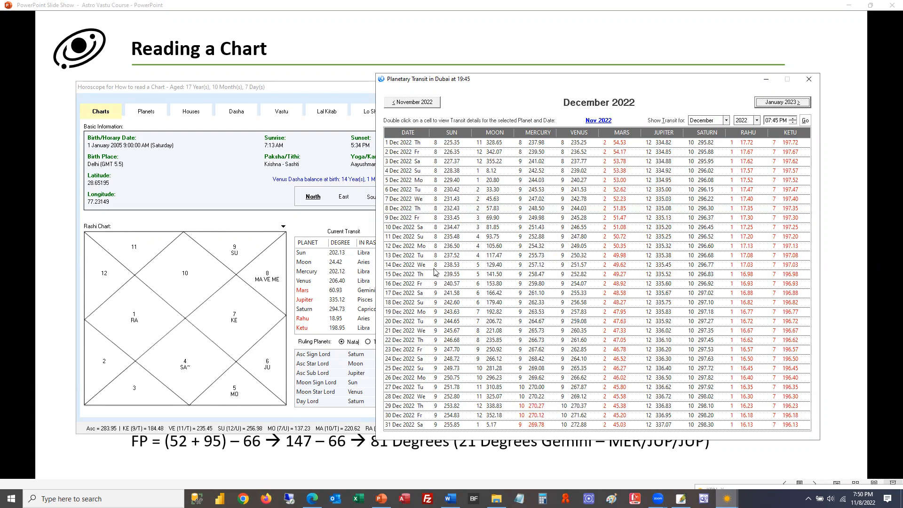
mouse_move(433, 280)
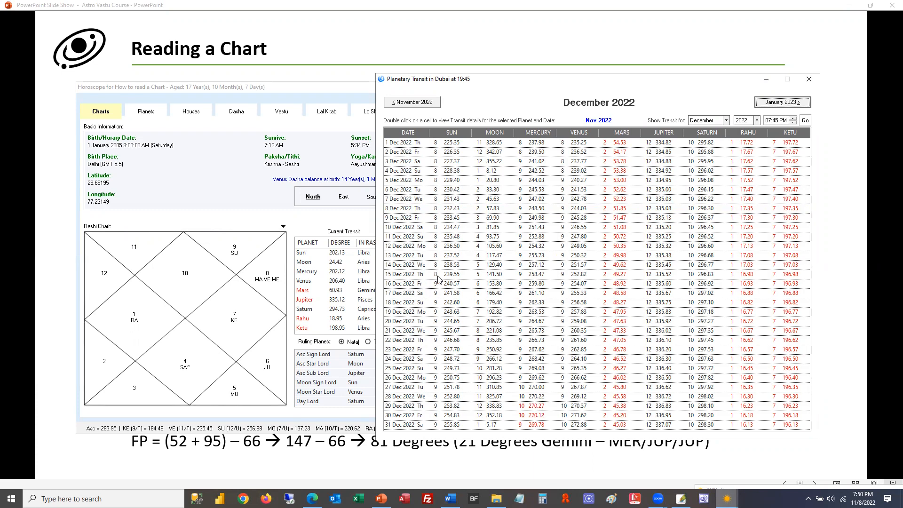
mouse_move(451, 276)
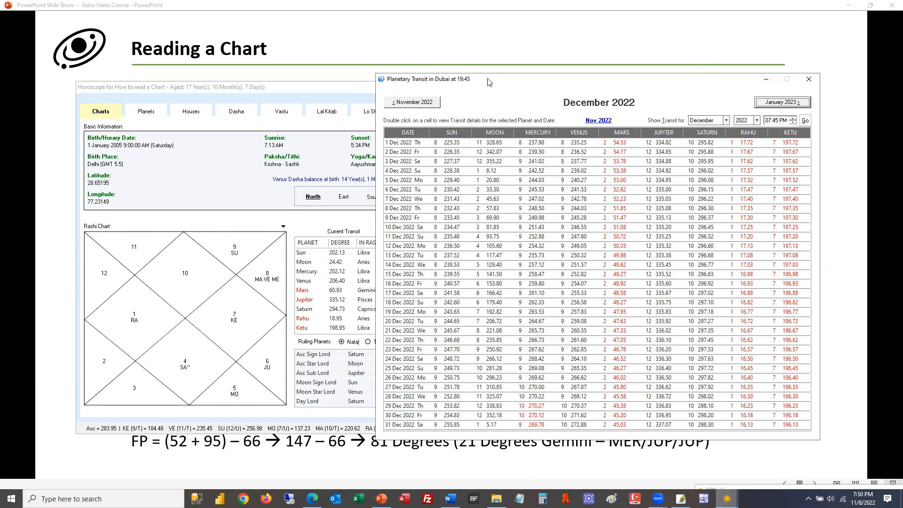
mouse_move(441, 187)
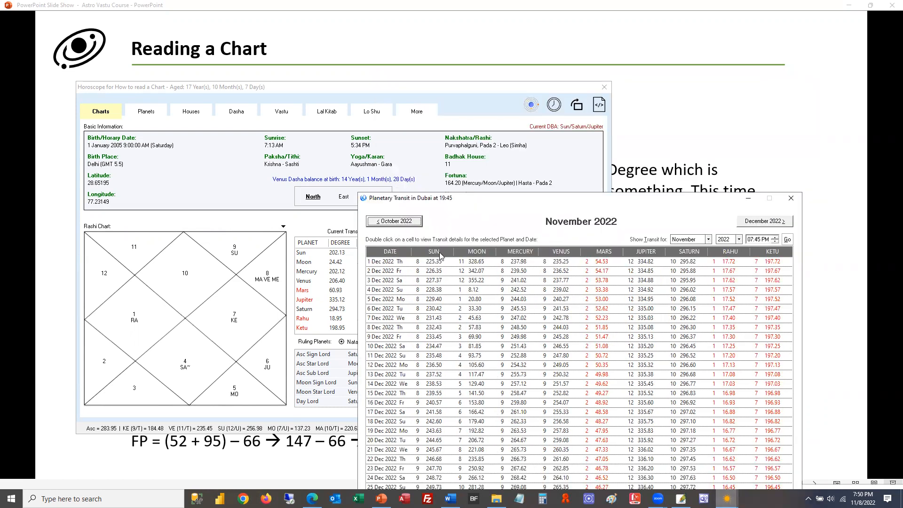
click(394, 220)
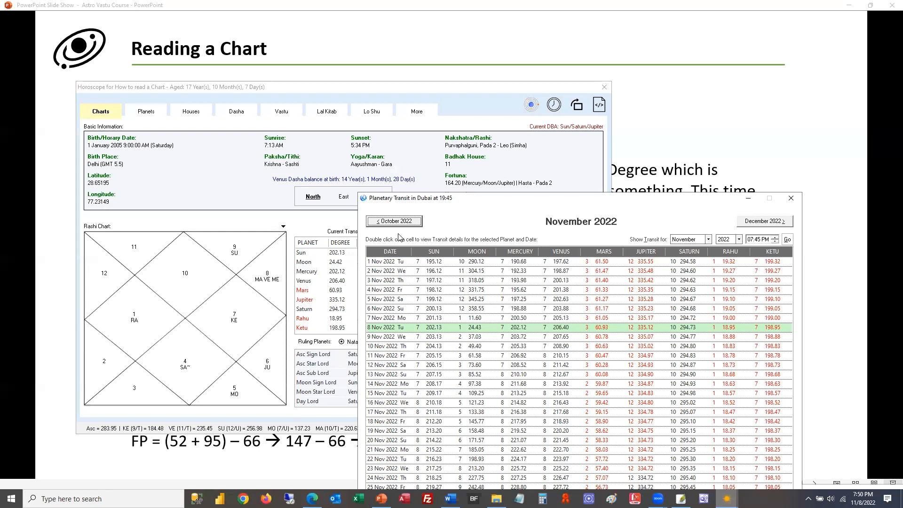
Step: Step back to October, check the hourly Sun for 1 October 2022, then show September's table
click(393, 221)
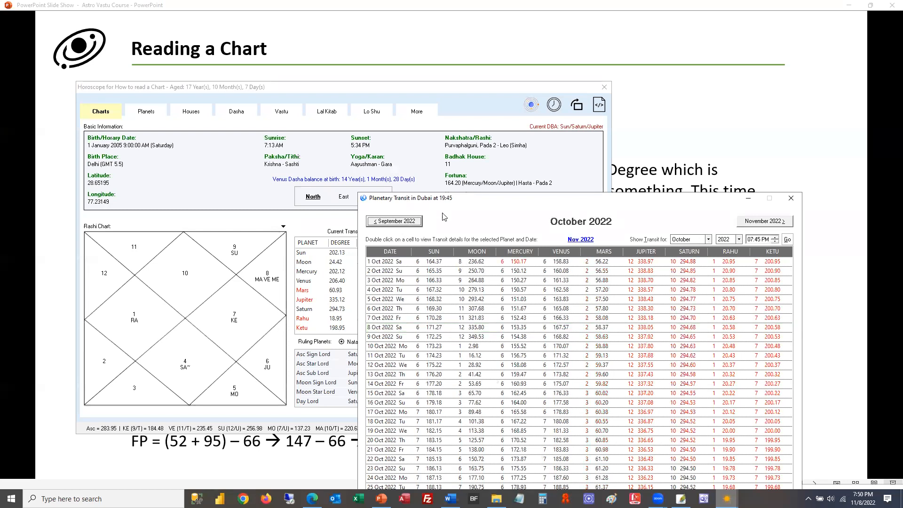
mouse_move(443, 266)
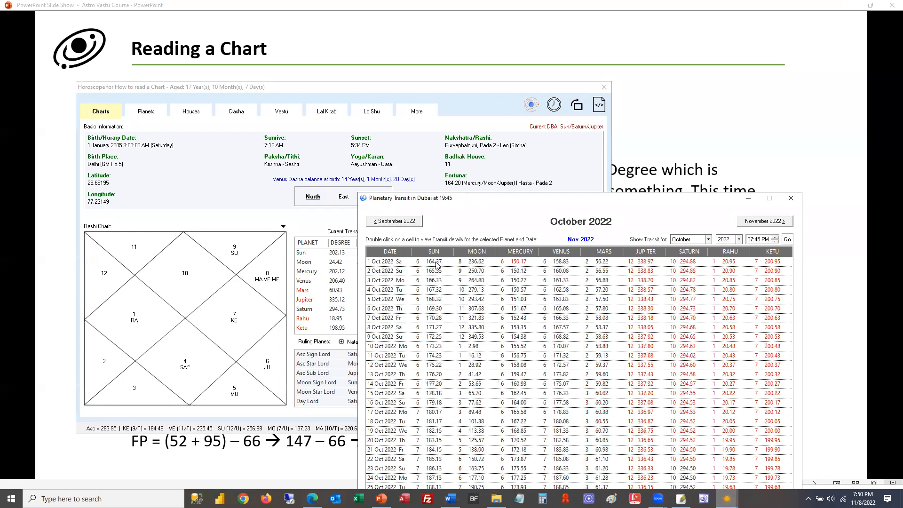
double_click(433, 260)
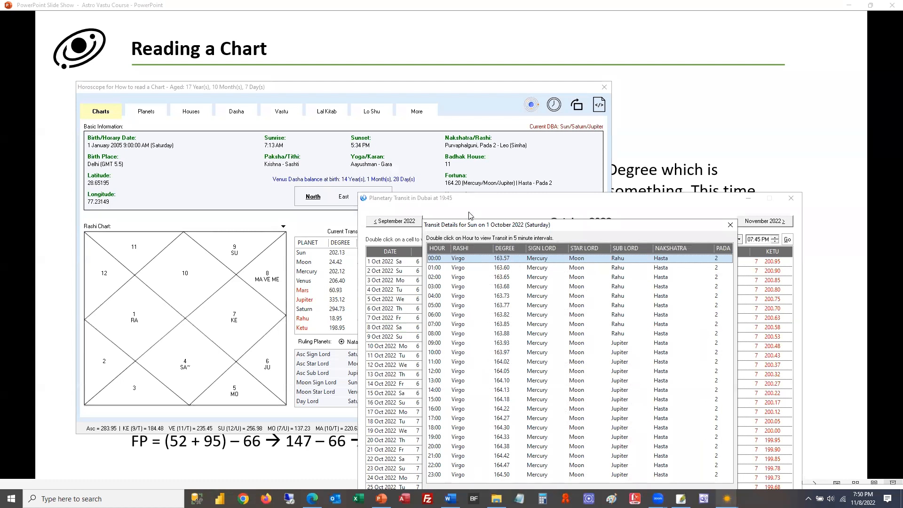
mouse_move(523, 391)
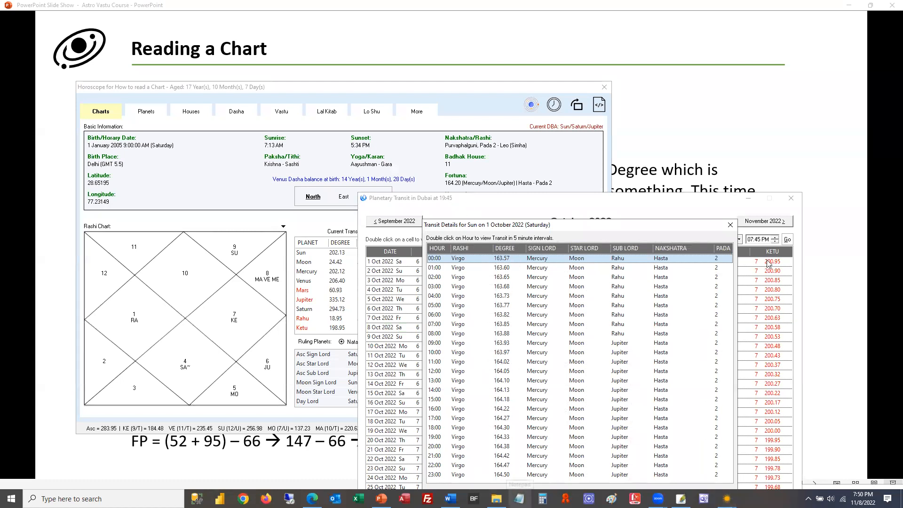
click(729, 225)
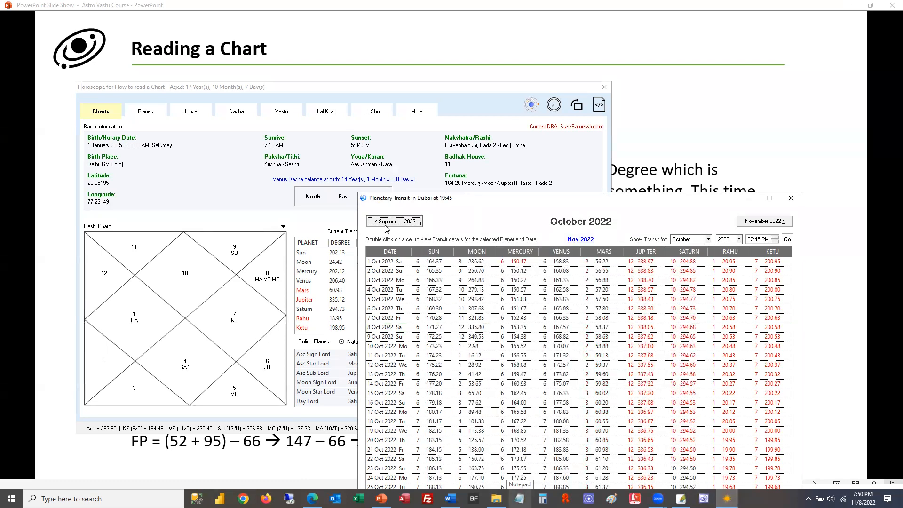
click(394, 221)
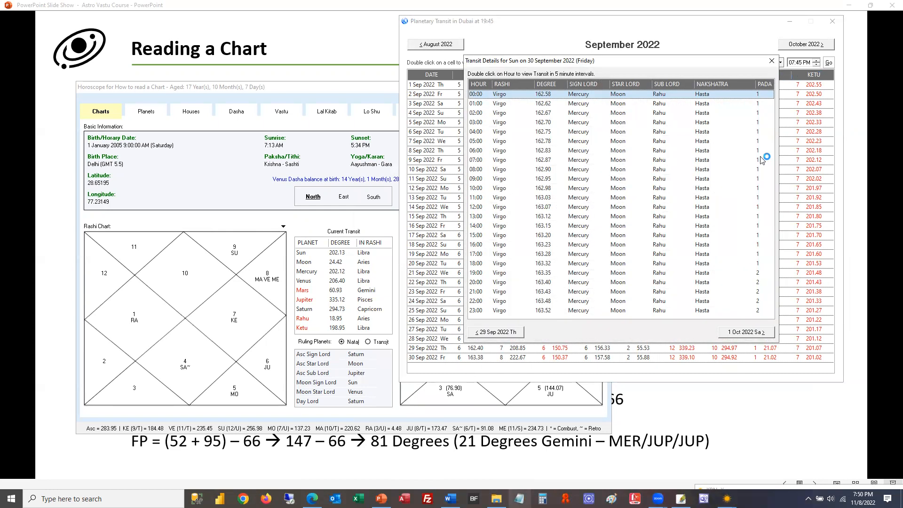
Step: Open the Sun's hourly positions for 30 September 2022 from the daily table
click(745, 332)
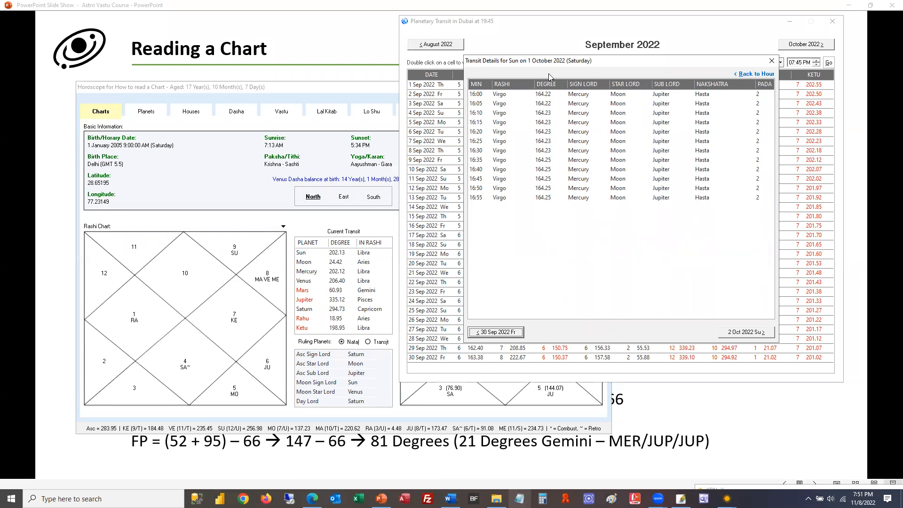
mouse_move(545, 69)
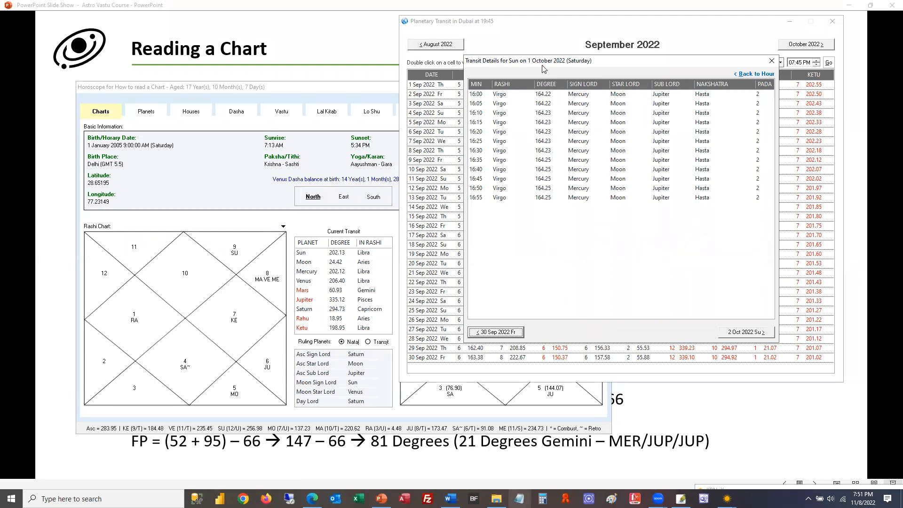
mouse_move(707, 108)
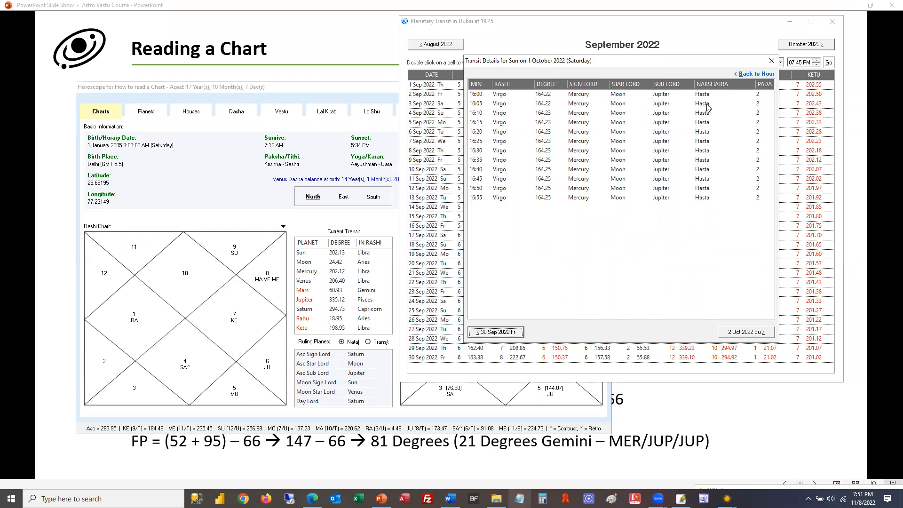
mouse_move(478, 96)
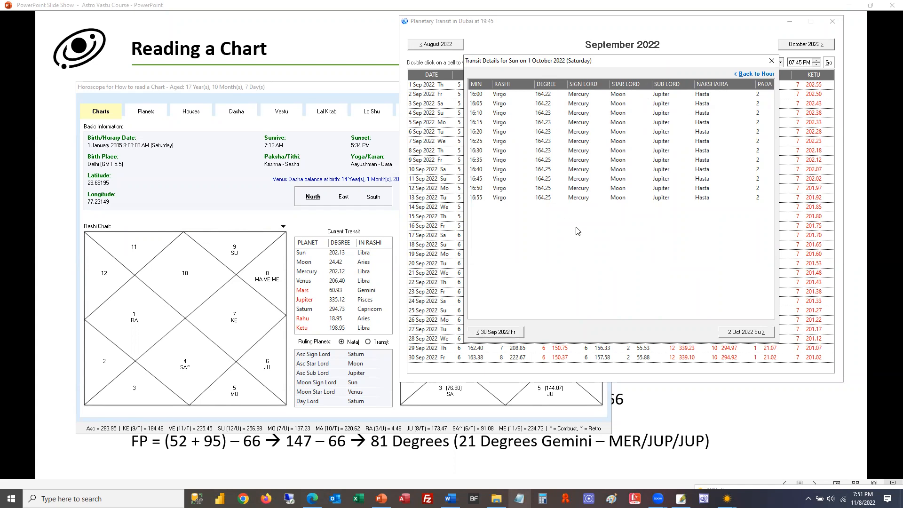
mouse_move(542, 111)
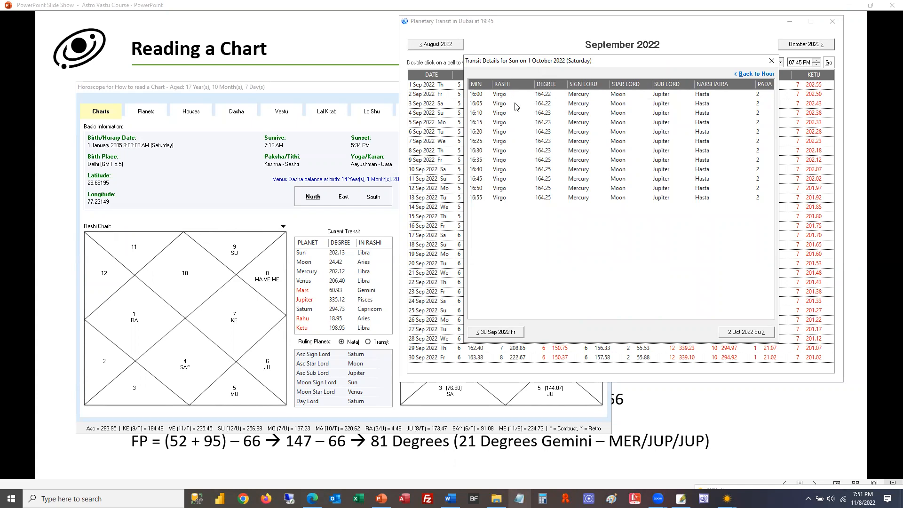
mouse_move(548, 107)
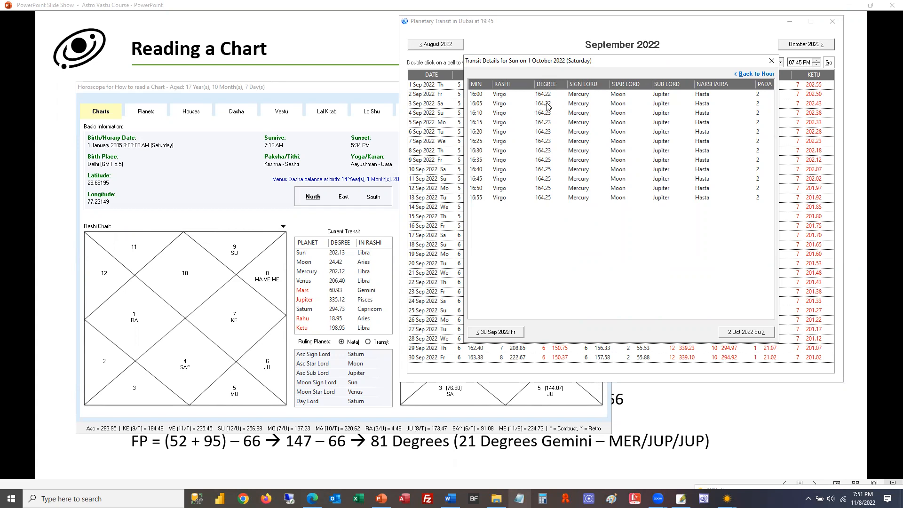
mouse_move(537, 70)
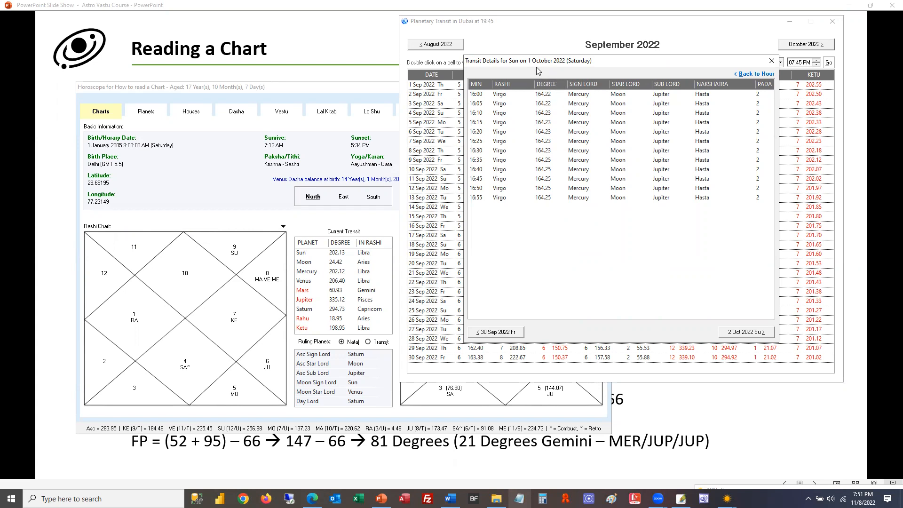
mouse_move(541, 236)
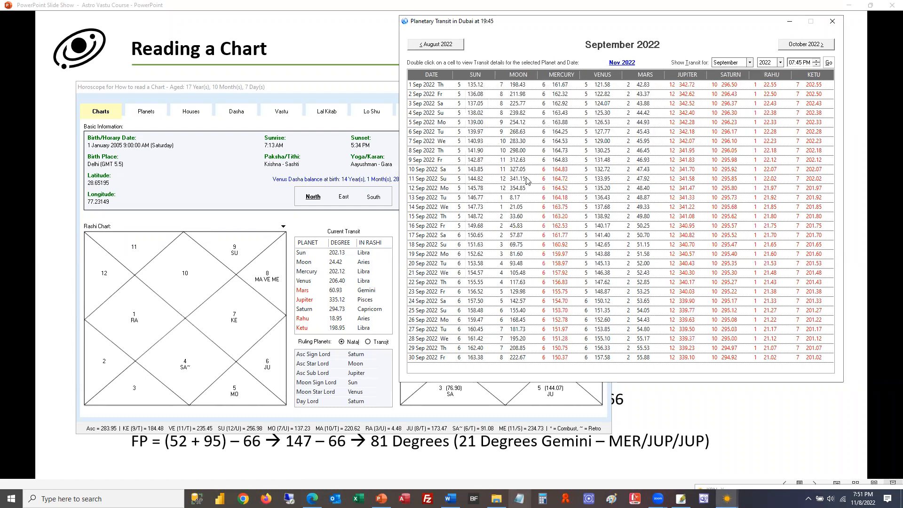
mouse_move(518, 192)
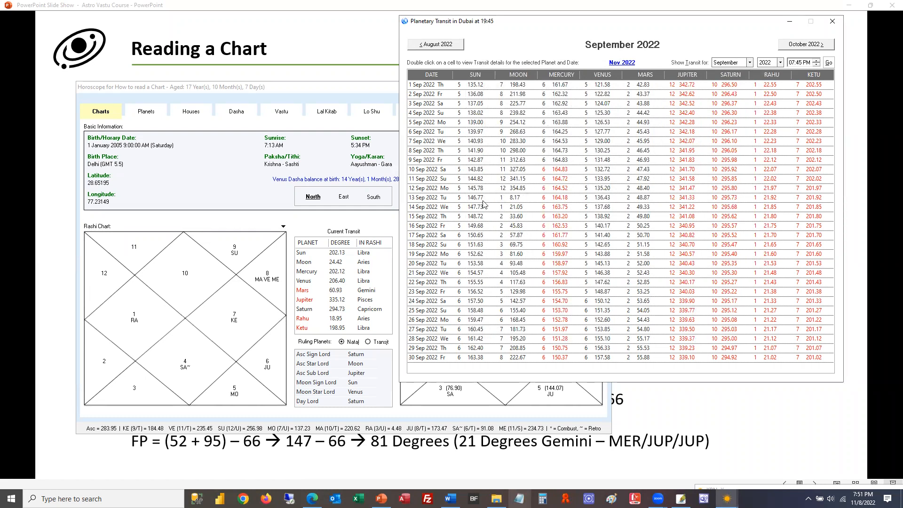
mouse_move(518, 202)
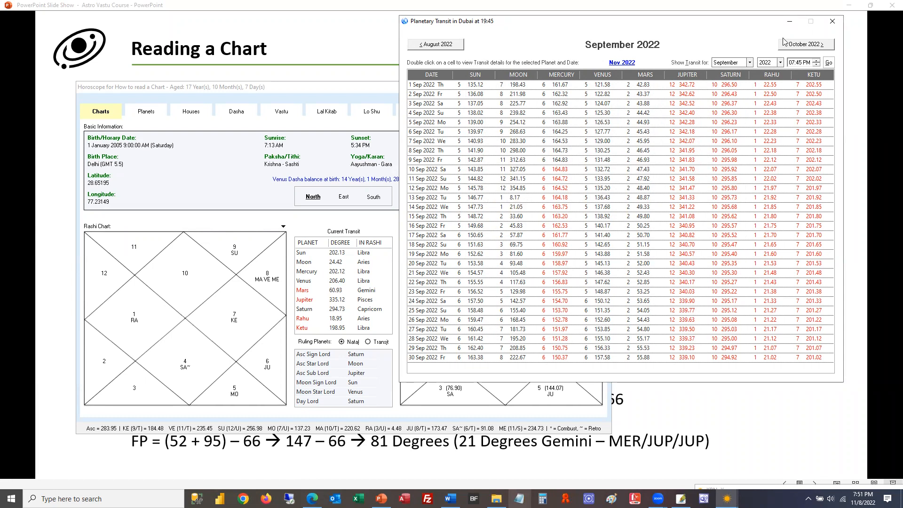
mouse_move(700, 82)
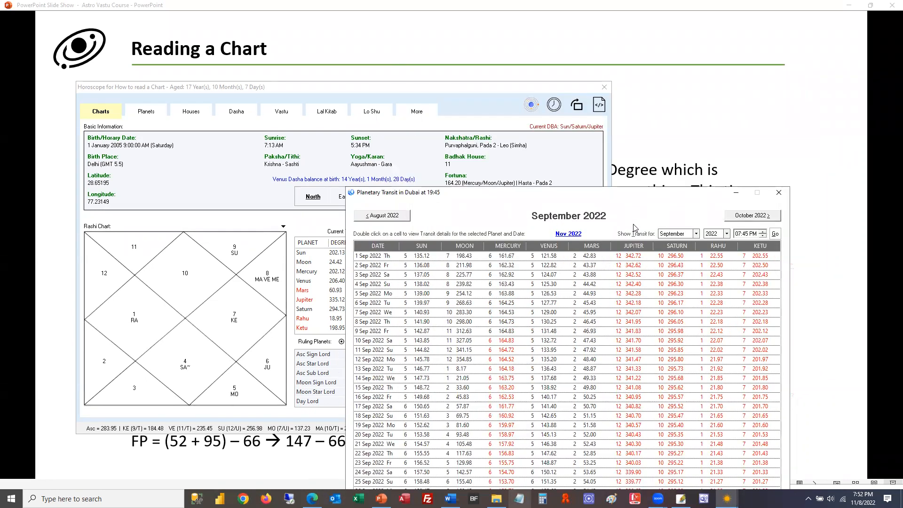
mouse_move(482, 191)
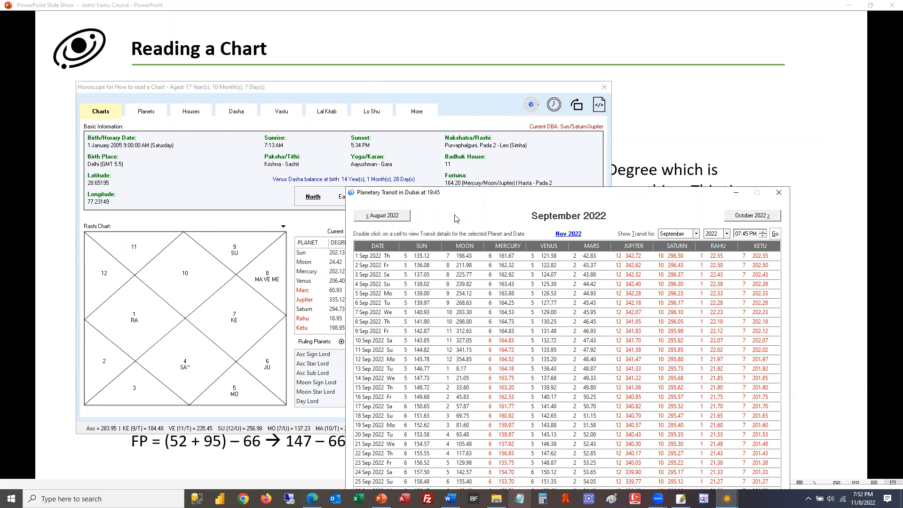
mouse_move(628, 196)
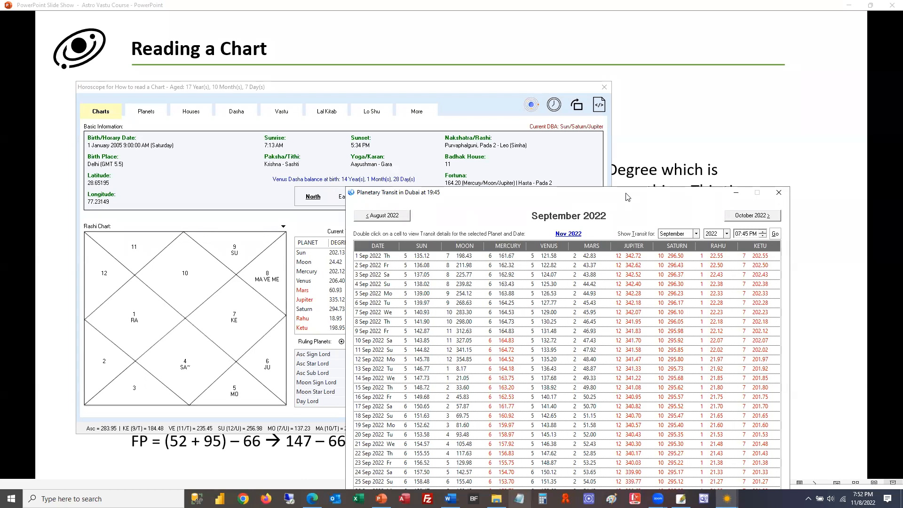
mouse_move(557, 191)
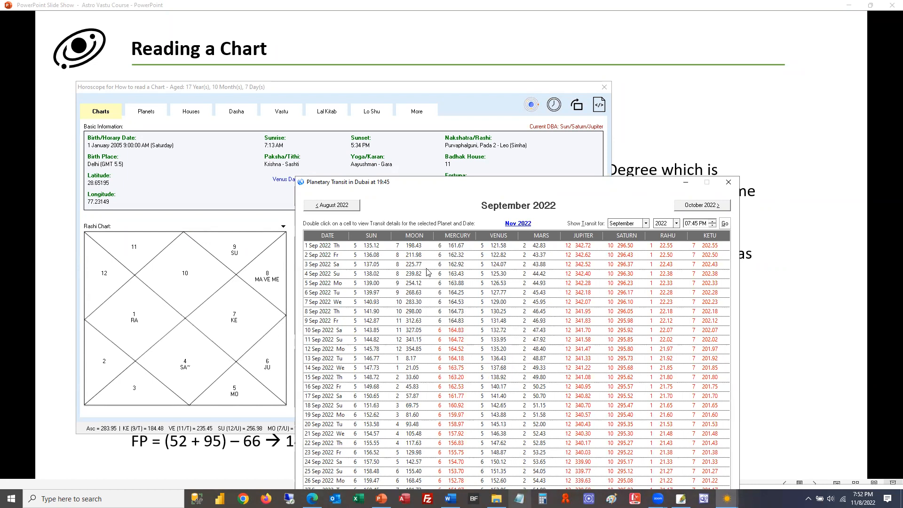
mouse_move(480, 187)
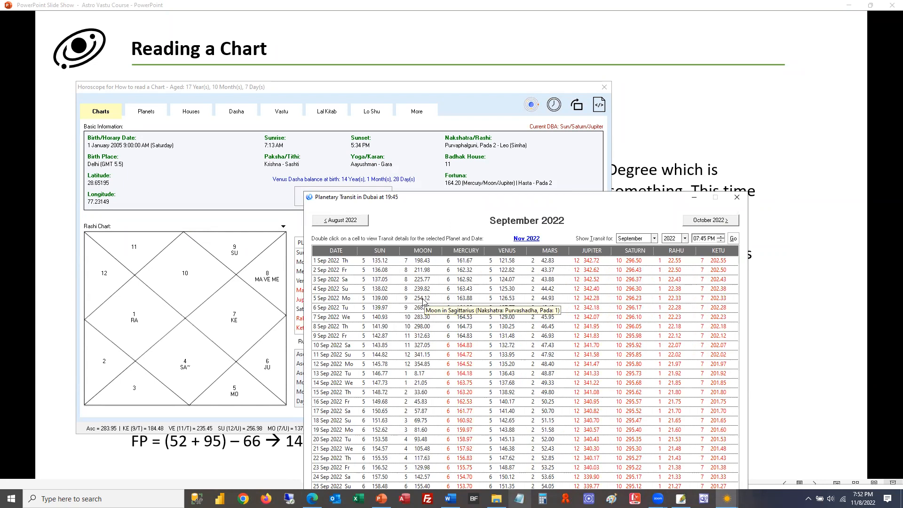
Step: Switch the natal horoscope window to its Dasha period tables
click(235, 110)
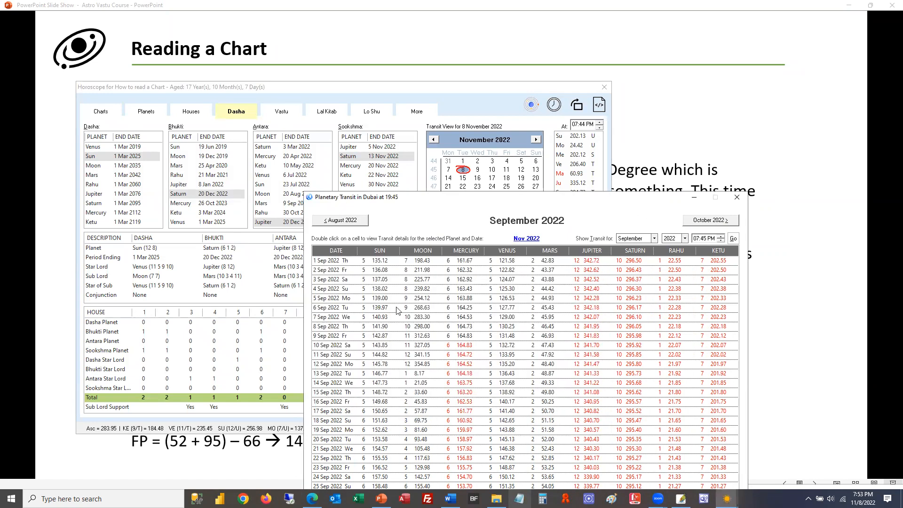
mouse_move(248, 235)
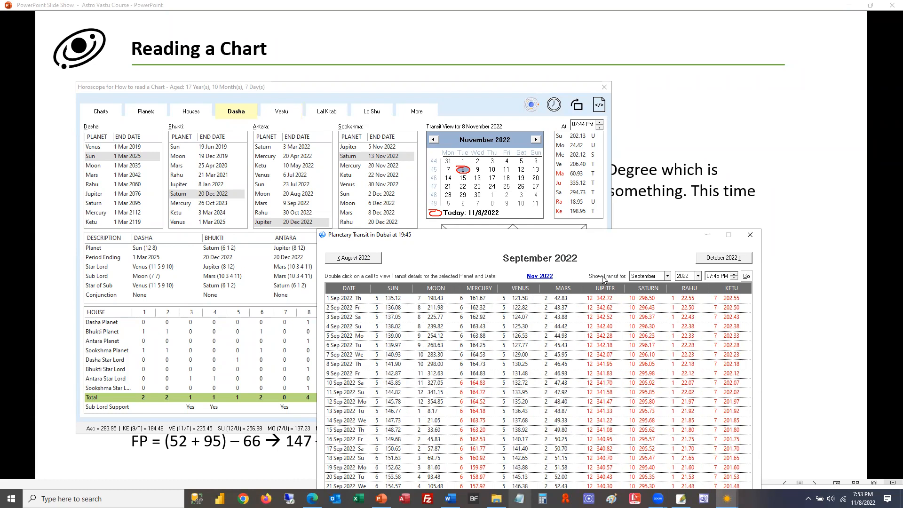
mouse_move(525, 350)
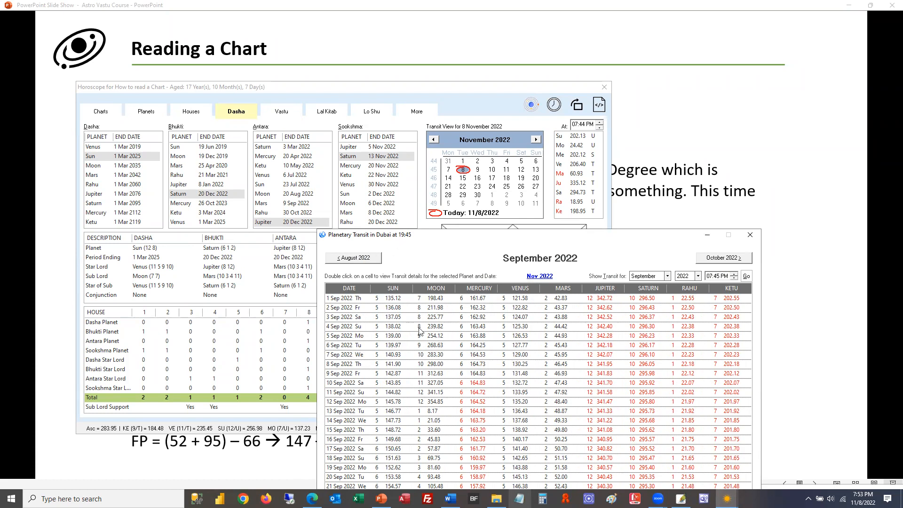
mouse_move(433, 299)
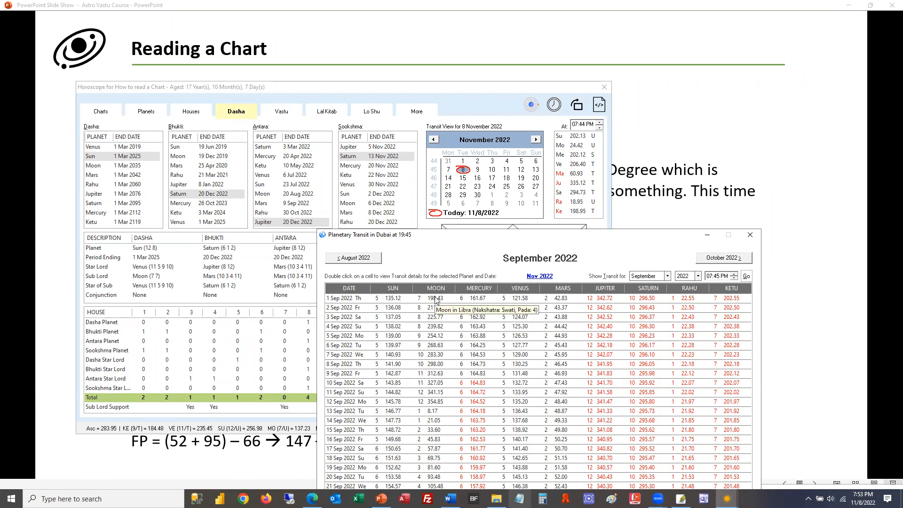